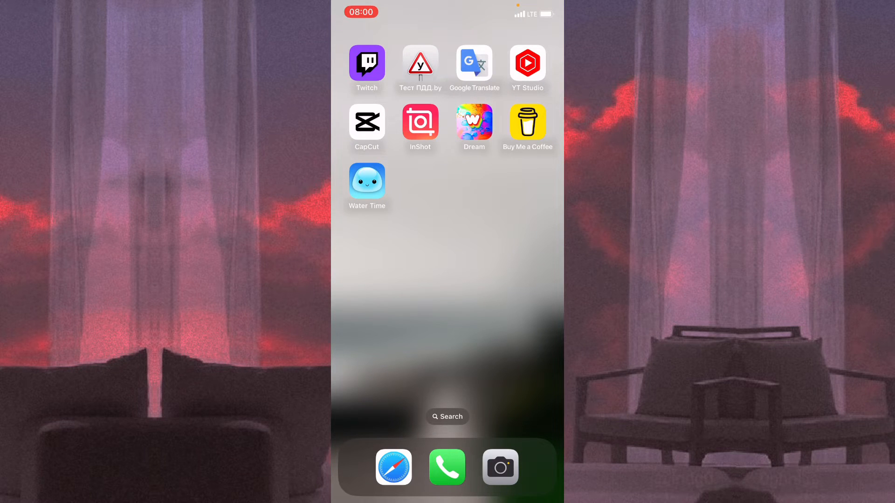
Swipe across the Home Screen pages to reach the Settings app icon.
scroll("left", 3)
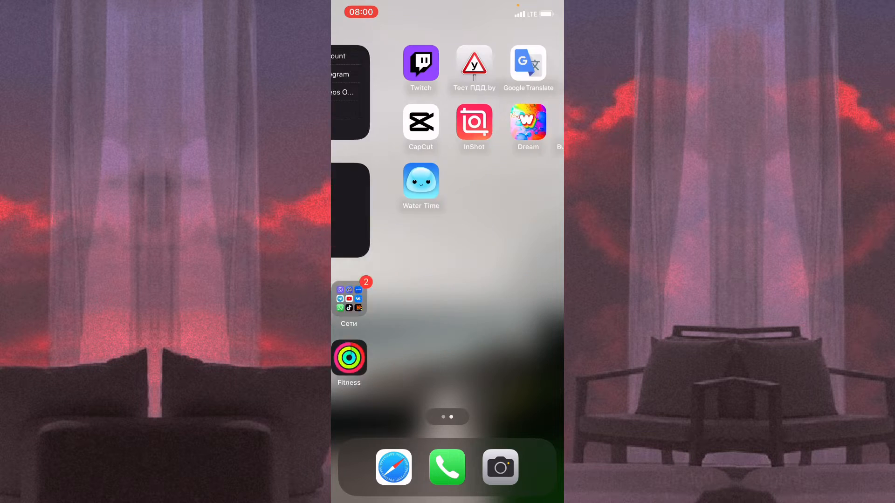
scroll("left", 3)
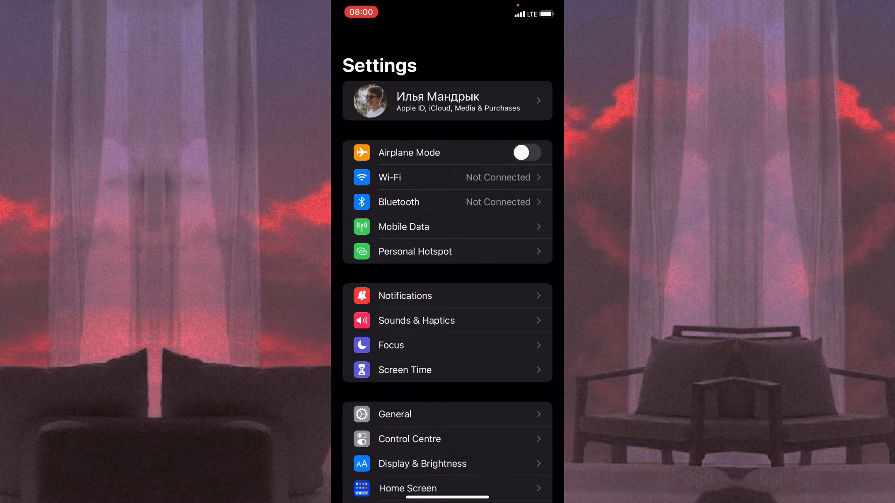
Go into Notifications and scroll the per-app list down past Facebook toward CoinKeeper.
left_click(404, 296)
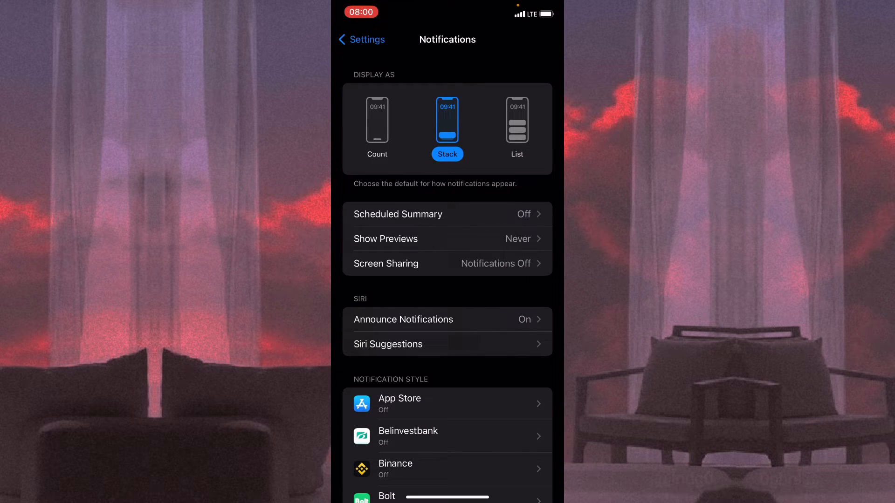
scroll("down", 3)
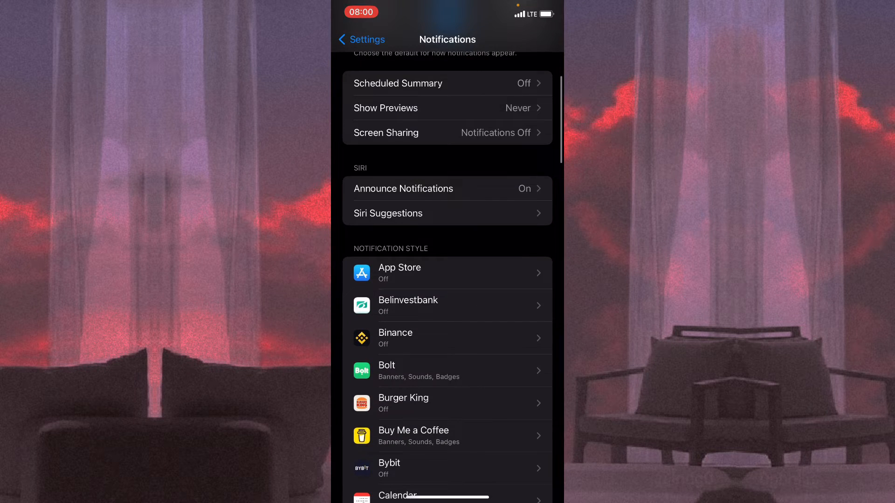
scroll("down", 3)
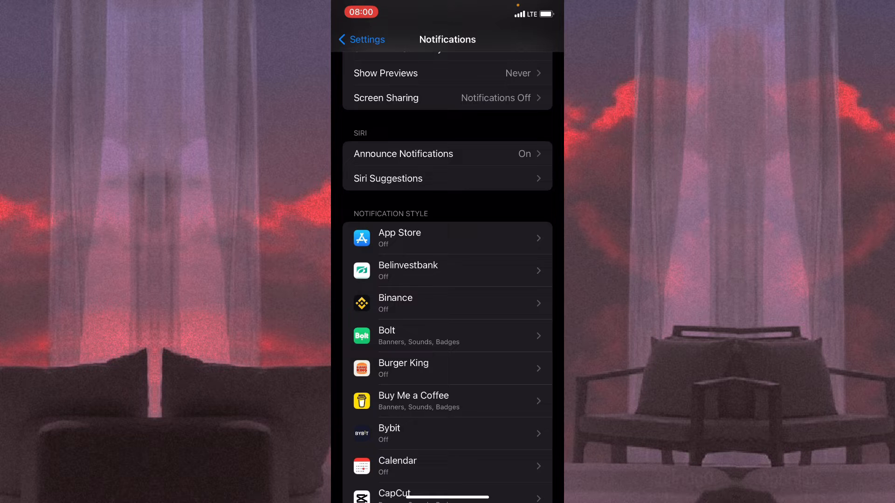
scroll("down", 3)
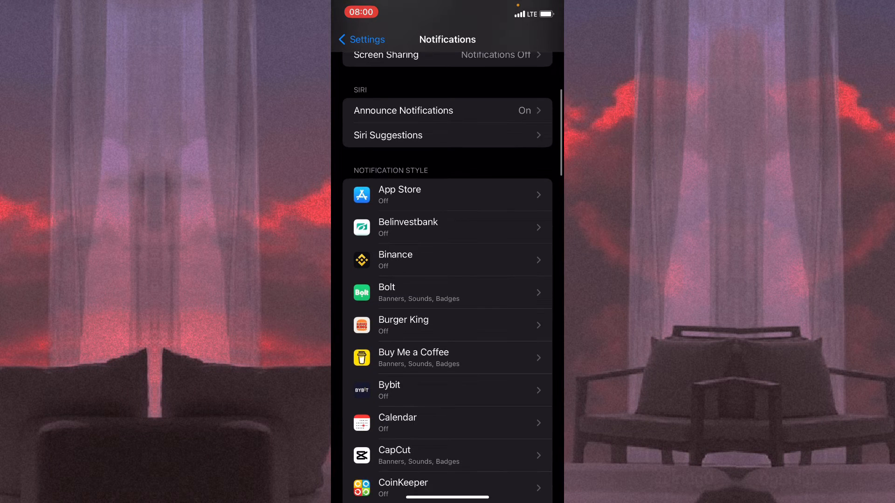
scroll("down", 3)
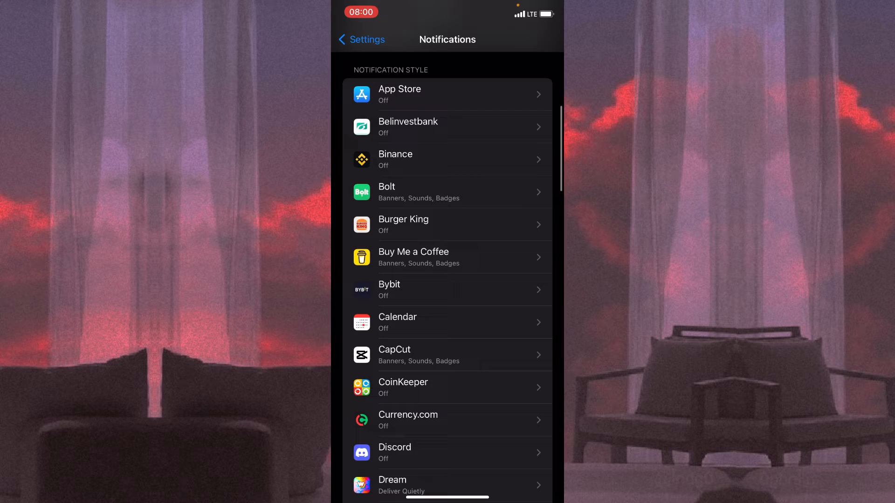
scroll("down", 3)
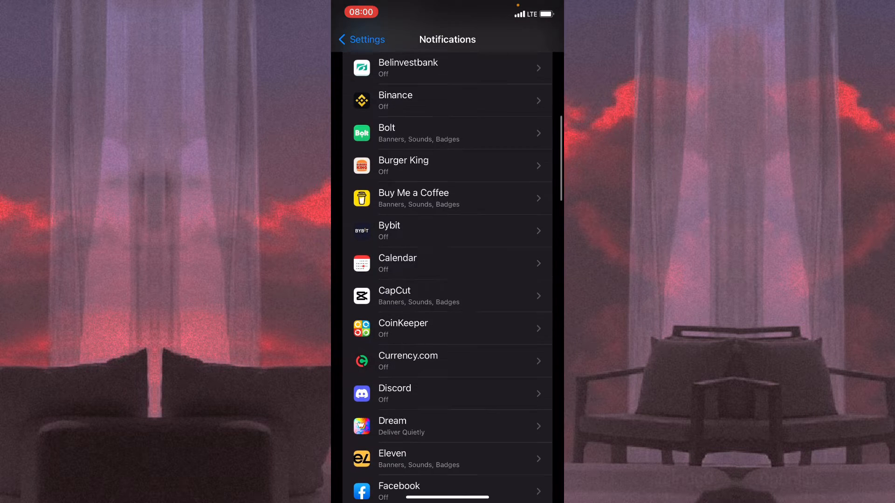
scroll("down", 3)
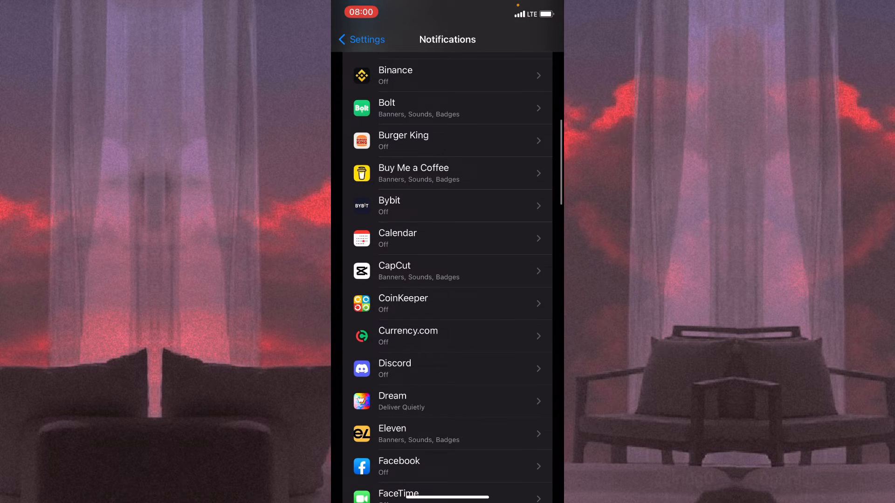
scroll("down", 3)
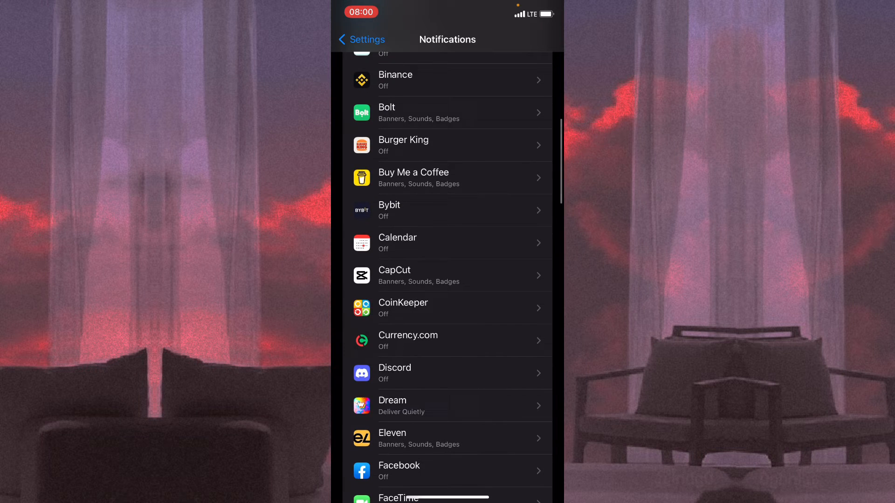
Enable Allow Notifications on CoinKeeper's notification page.
left_click(420, 307)
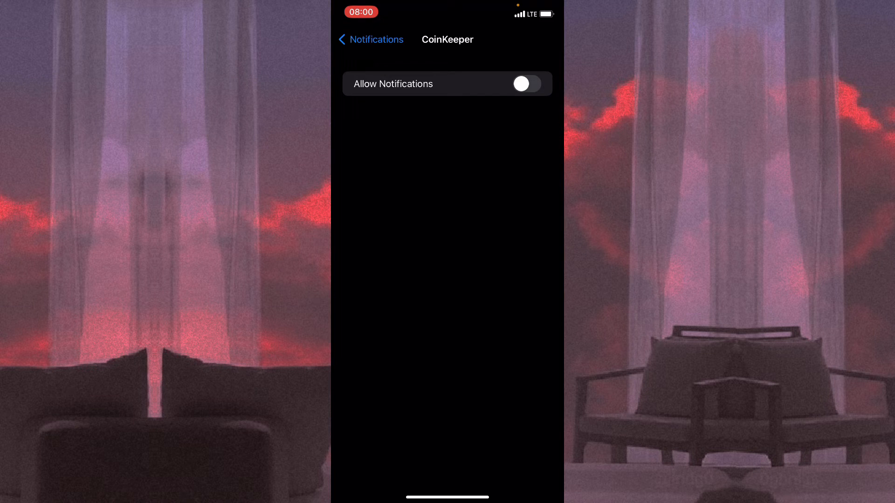
left_click(525, 84)
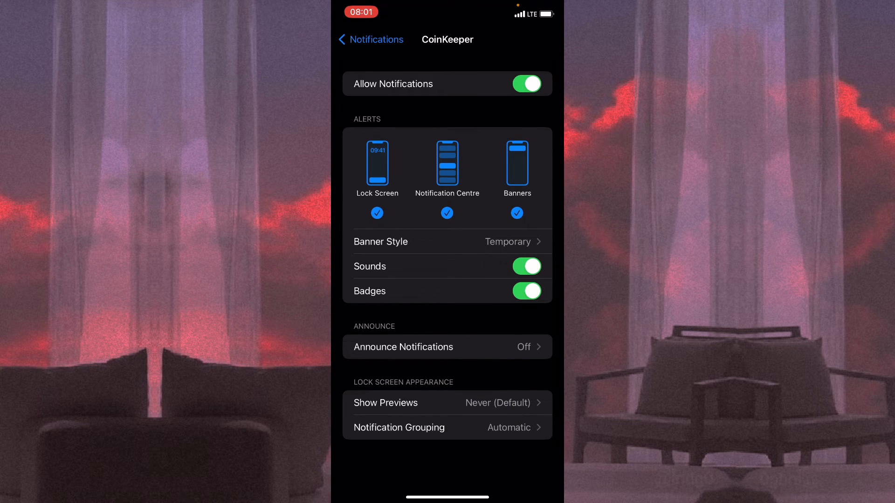
Switch Sounds off and untick Lock Screen and Notification Centre, leaving only Banners selected.
left_click(526, 267)
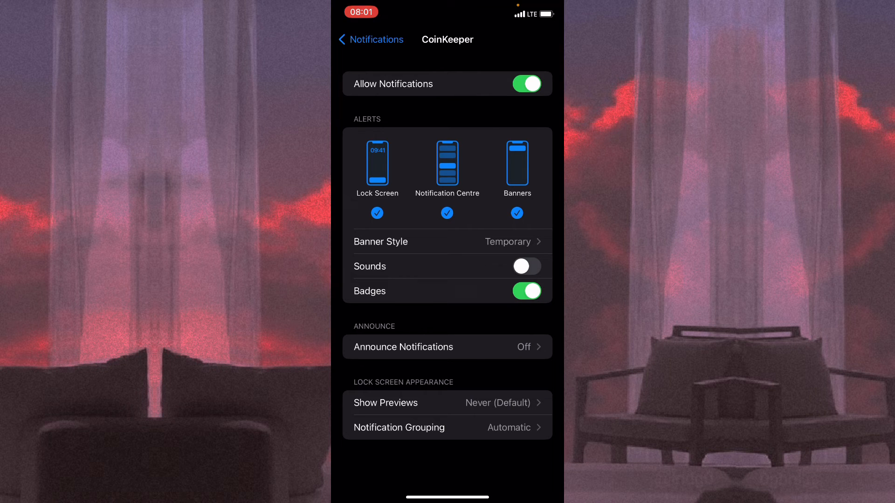
left_click(447, 213)
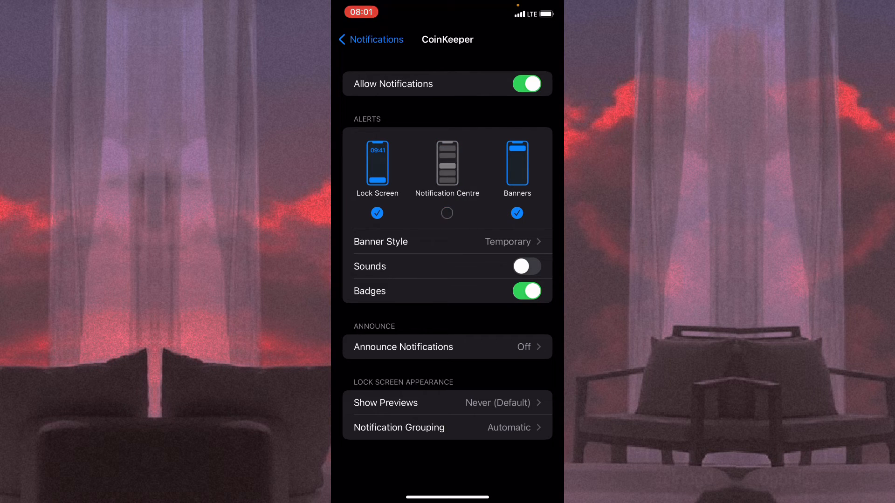
left_click(447, 163)
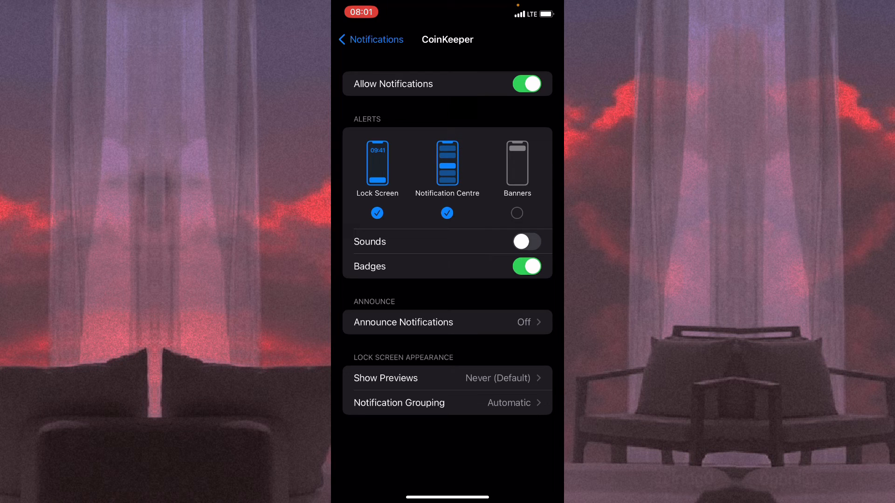
left_click(517, 163)
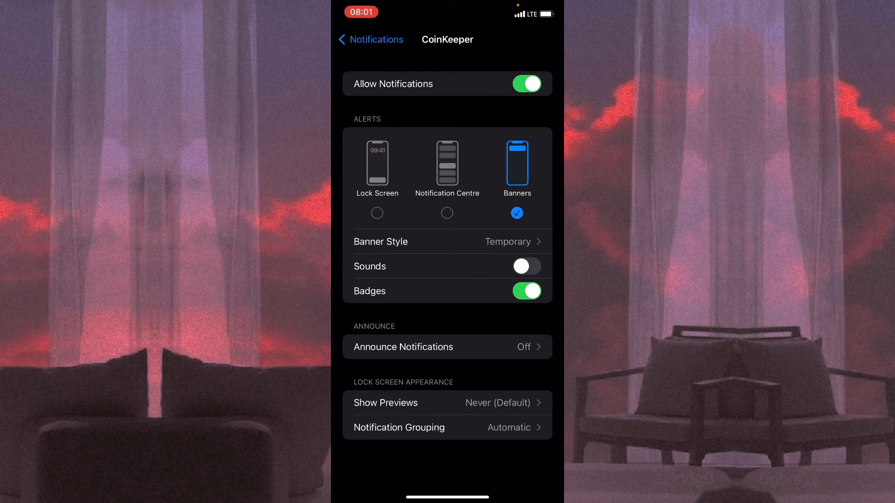